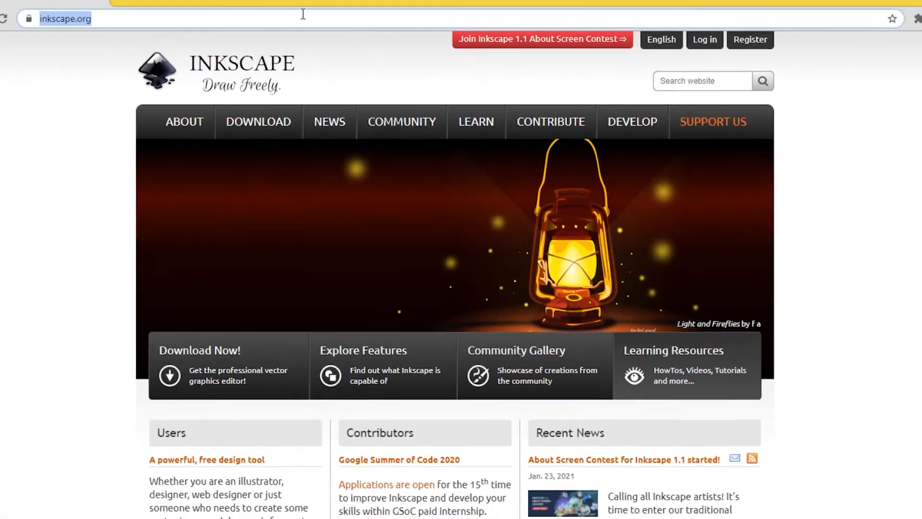
Navigate inkscape.org to the Inkscape 1.0.2 current release page and choose Windows
{"action": "left_click", "coordinate": [285, 136]}
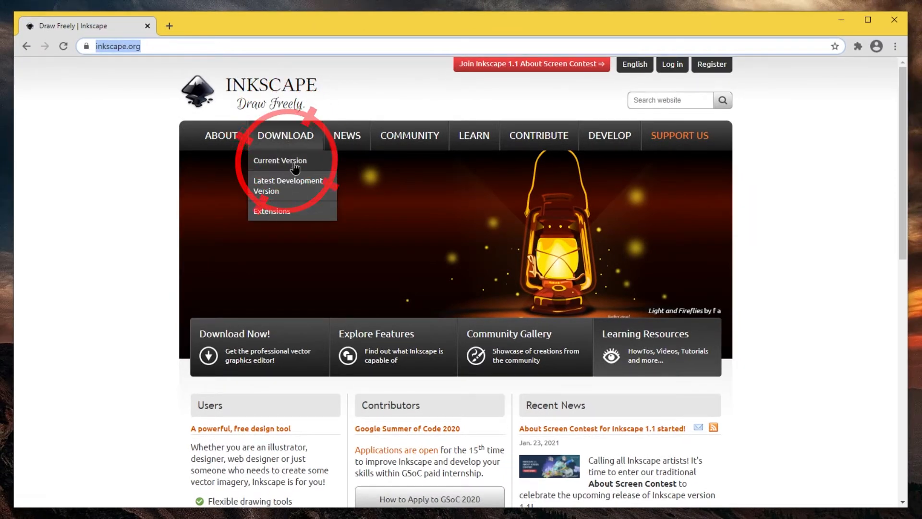
{"action": "left_click", "coordinate": [279, 160]}
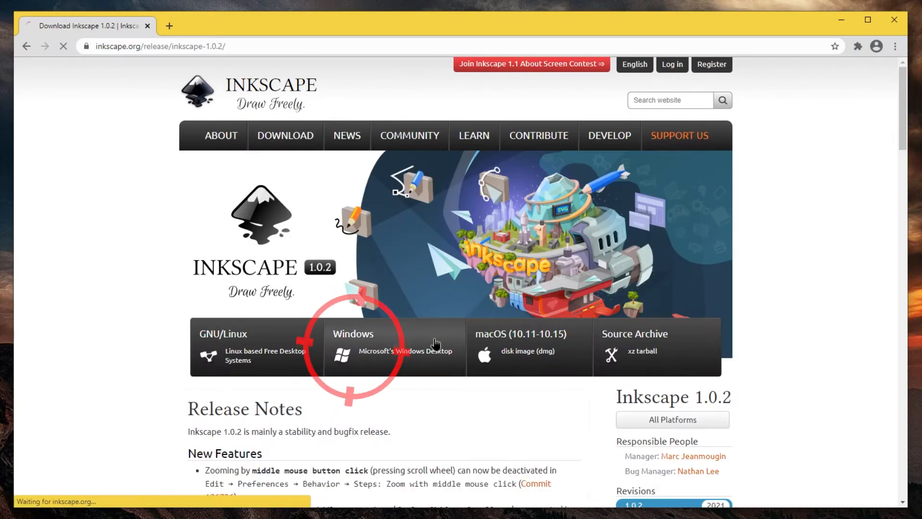
{"action": "left_click", "coordinate": [352, 347]}
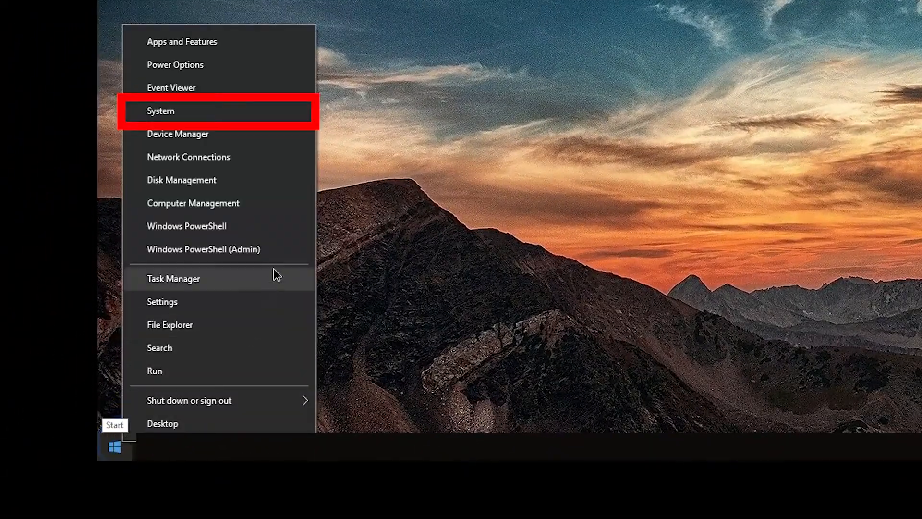
Show the Windows System information page to check the computer's Windows type
{"action": "left_click", "coordinate": [160, 110]}
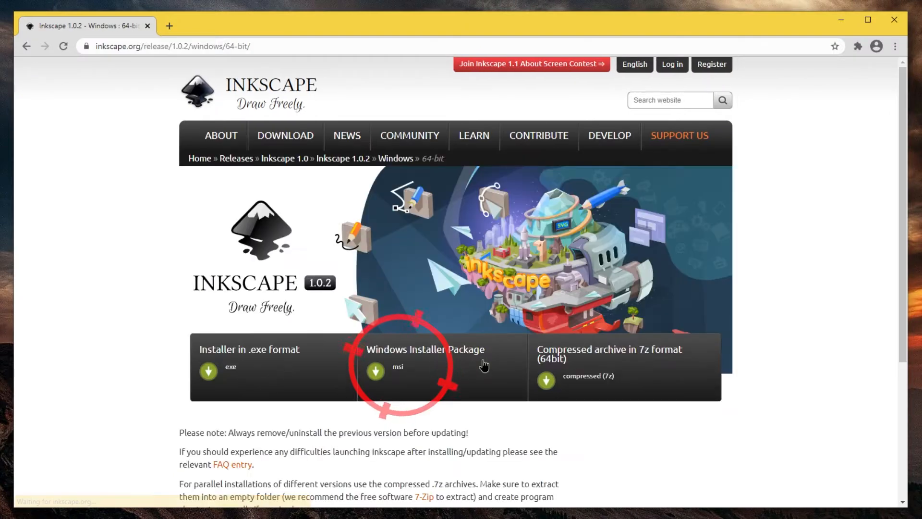
{"action": "mouse_move", "coordinate": [297, 357]}
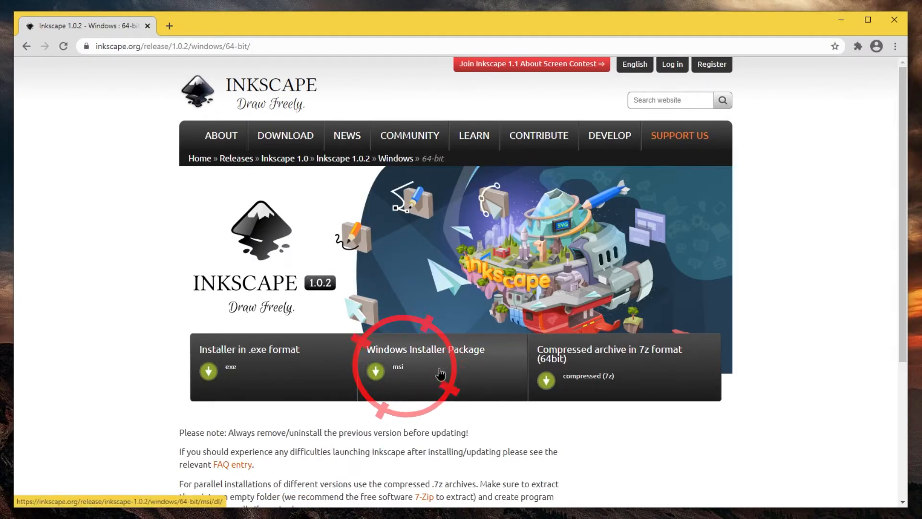
{"action": "mouse_move", "coordinate": [633, 365]}
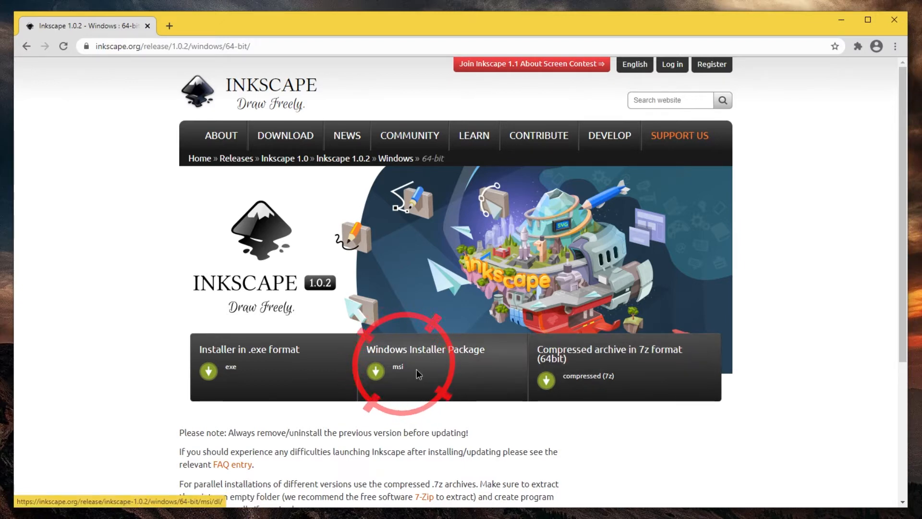
Start downloading the Inkscape 1.0.2 64-bit Windows Installer Package (msi)
{"action": "left_click", "coordinate": [375, 370]}
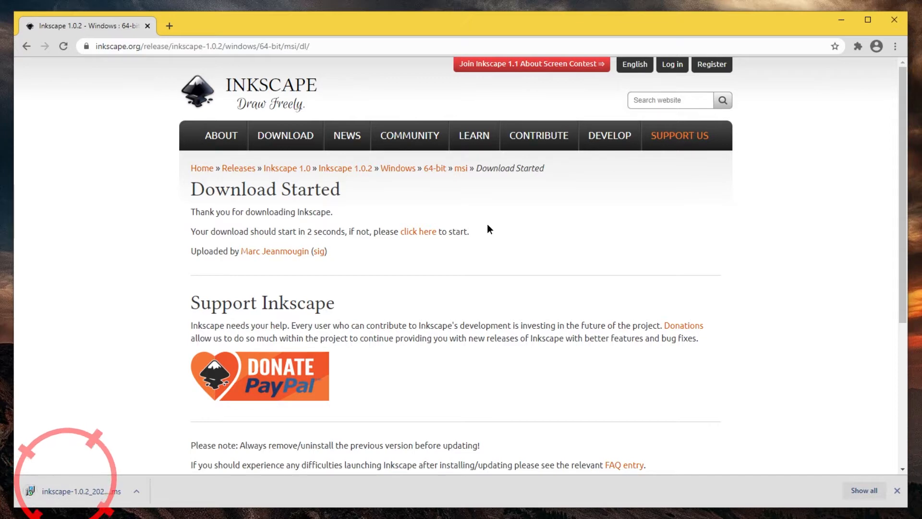
Show the downloaded Inkscape msi installer in its Downloads ink folder
{"action": "left_click", "coordinate": [136, 491]}
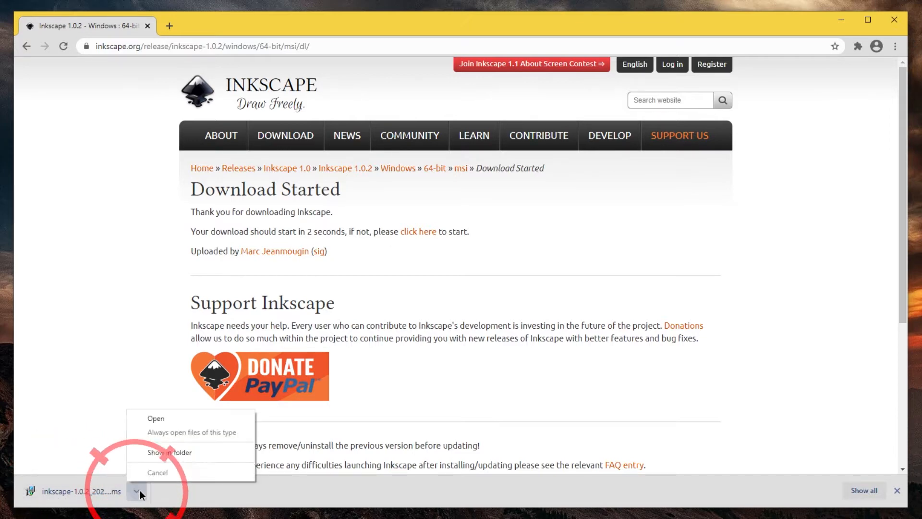
{"action": "mouse_move", "coordinate": [171, 452]}
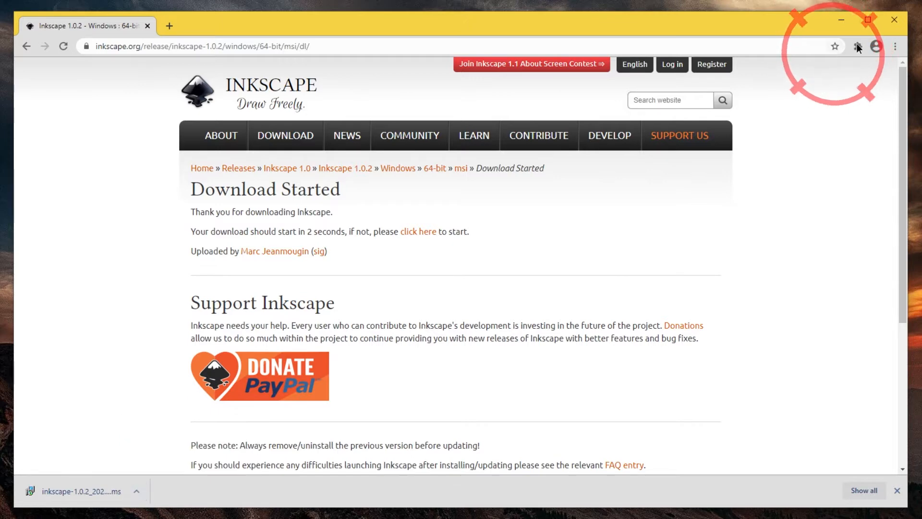
{"action": "mouse_move", "coordinate": [3, 429]}
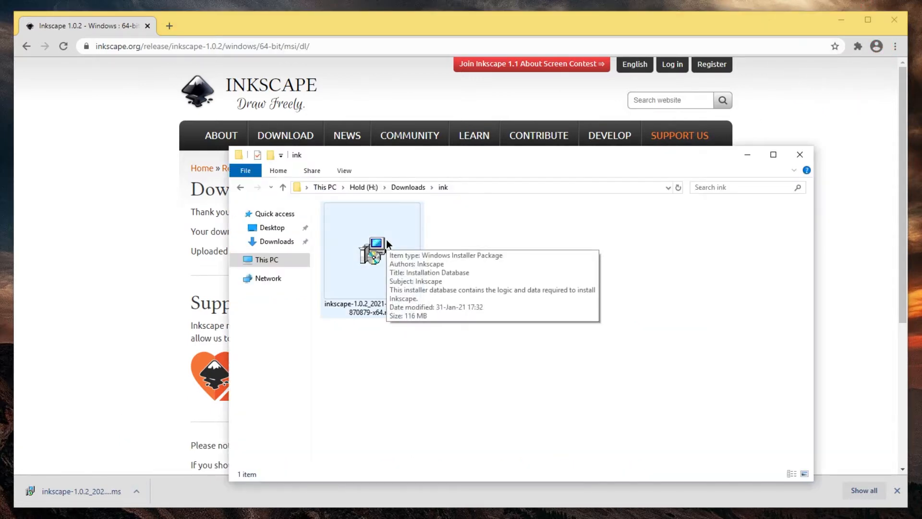
Launch the Inkscape Setup wizard from the downloaded msi file
{"action": "double_click", "coordinate": [371, 250]}
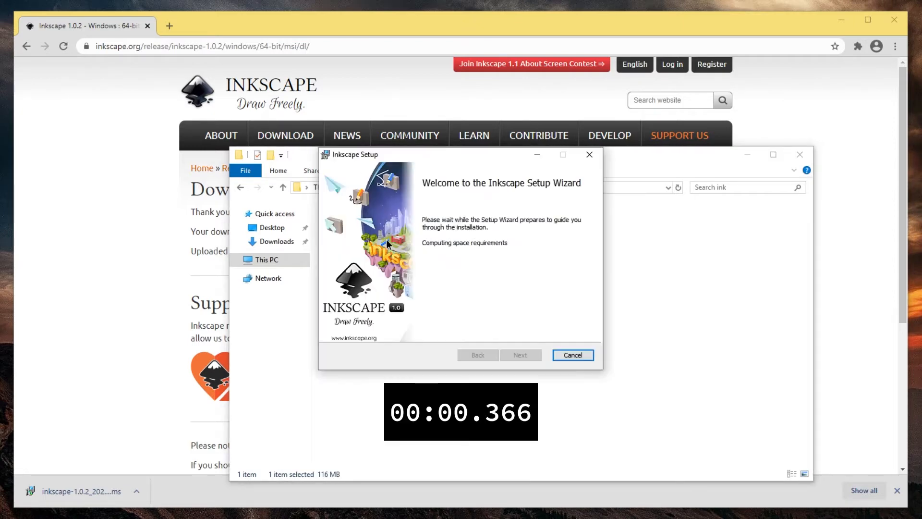
{"action": "mouse_move", "coordinate": [559, 354]}
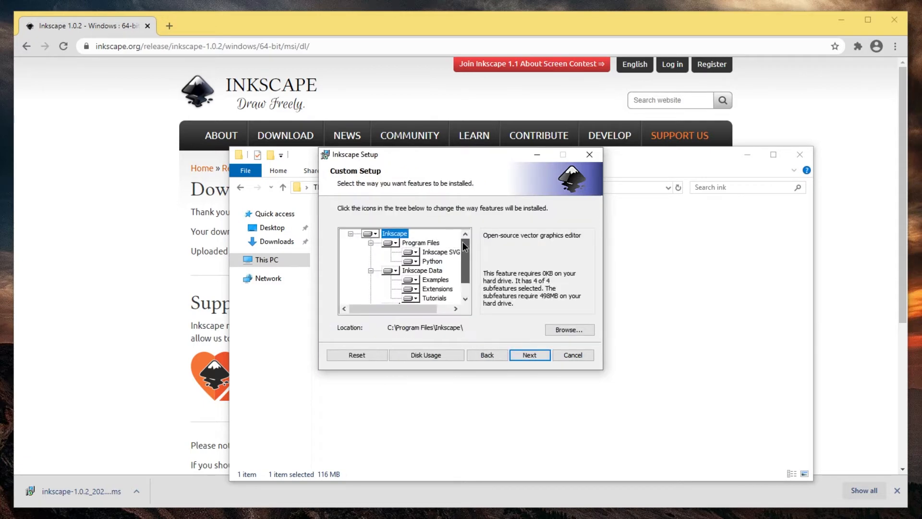
Try excluding Translations, Dictionaries, Examples and Tutorials from the installation
{"action": "scroll", "scroll_direction": "down", "scroll_amount": 3}
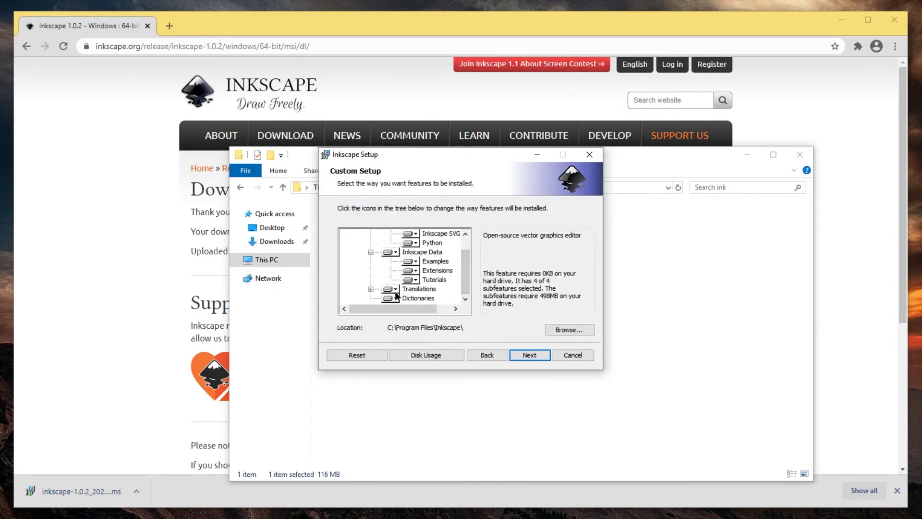
{"action": "left_click", "coordinate": [394, 289]}
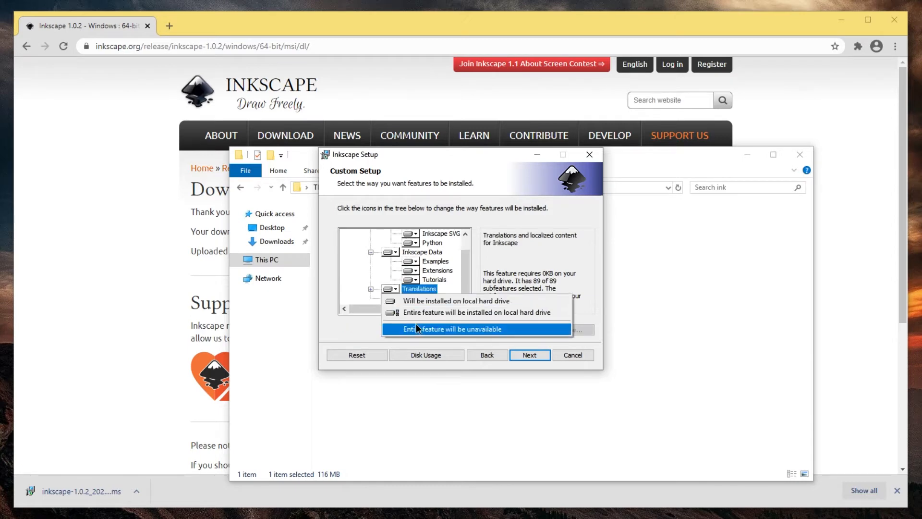
{"action": "left_click", "coordinate": [450, 329]}
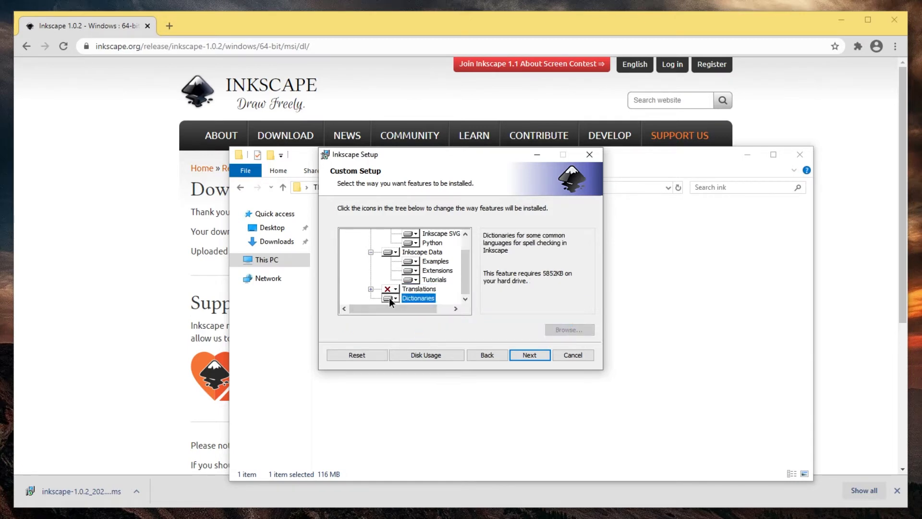
{"action": "left_click", "coordinate": [390, 297]}
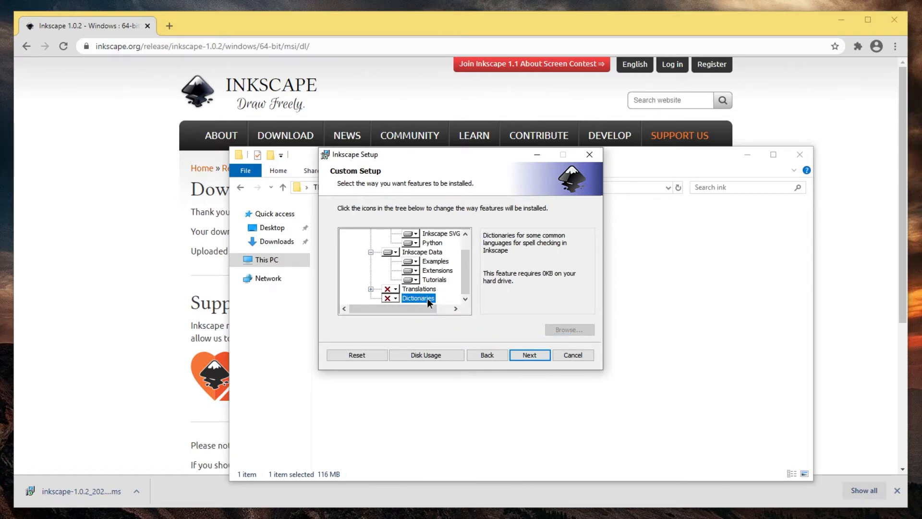
{"action": "left_click", "coordinate": [435, 280]}
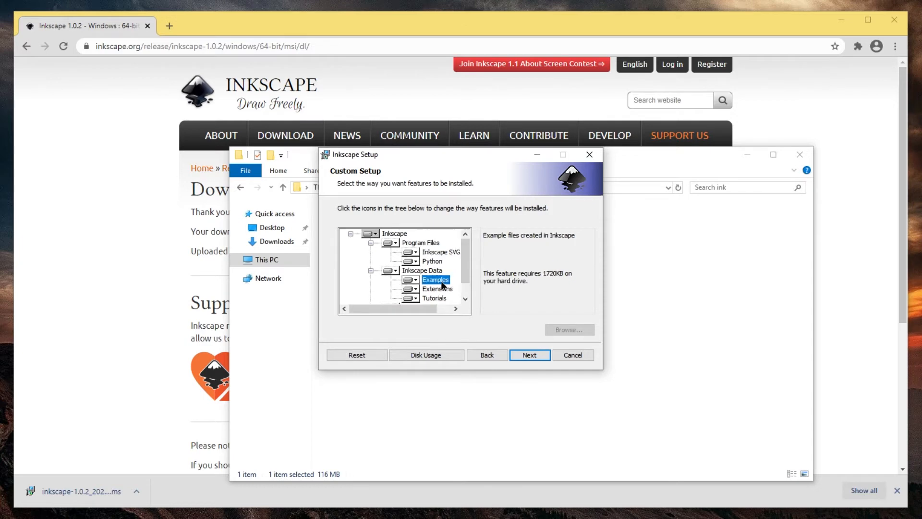
{"action": "left_click", "coordinate": [409, 278]}
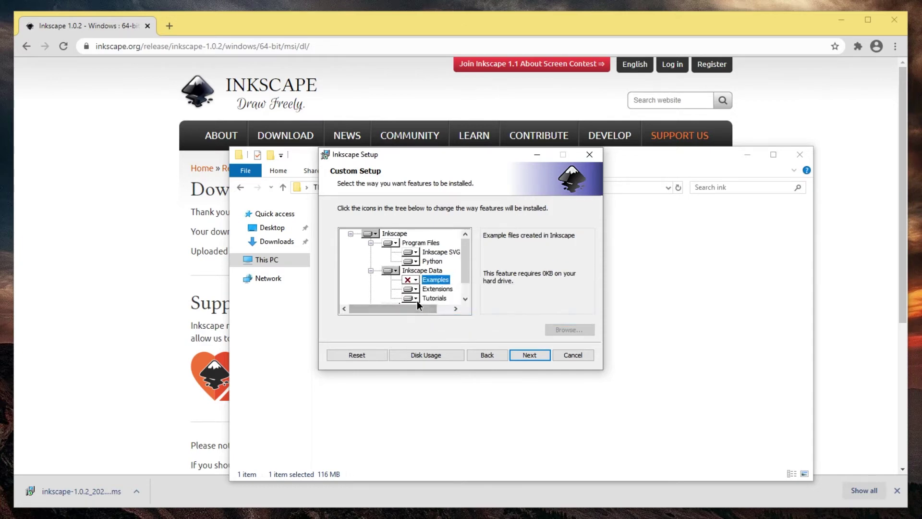
{"action": "left_click", "coordinate": [437, 289]}
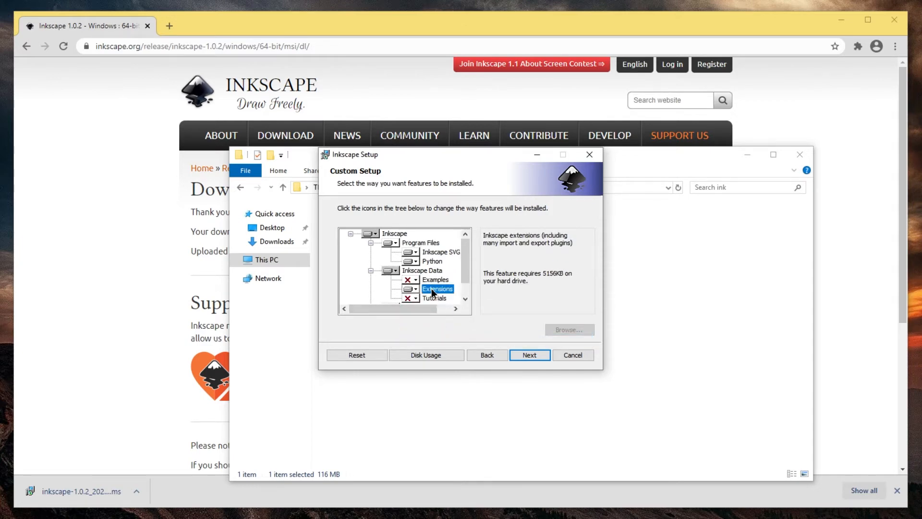
{"action": "mouse_move", "coordinate": [438, 266]}
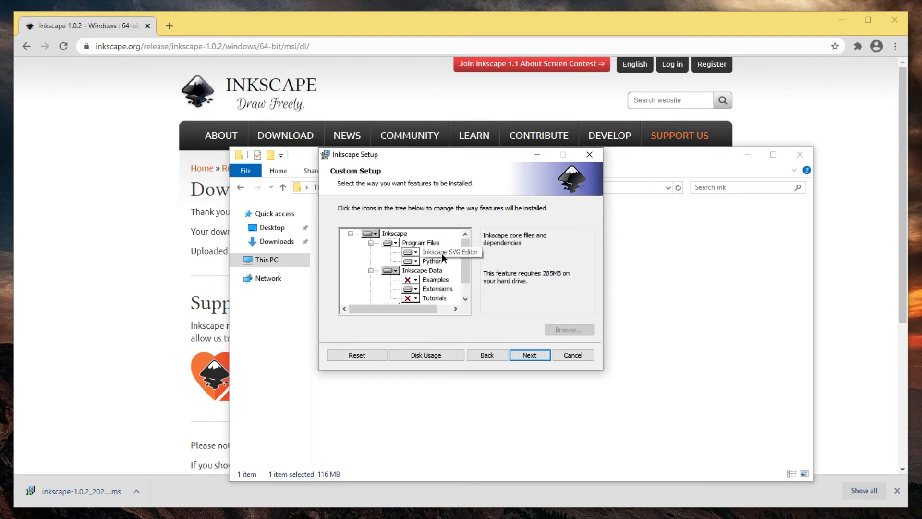
Set the entire Inkscape feature tree to install on the local hard drive at C:\Program Files\Inkscape\
{"action": "scroll", "scroll_direction": "down", "scroll_amount": 3}
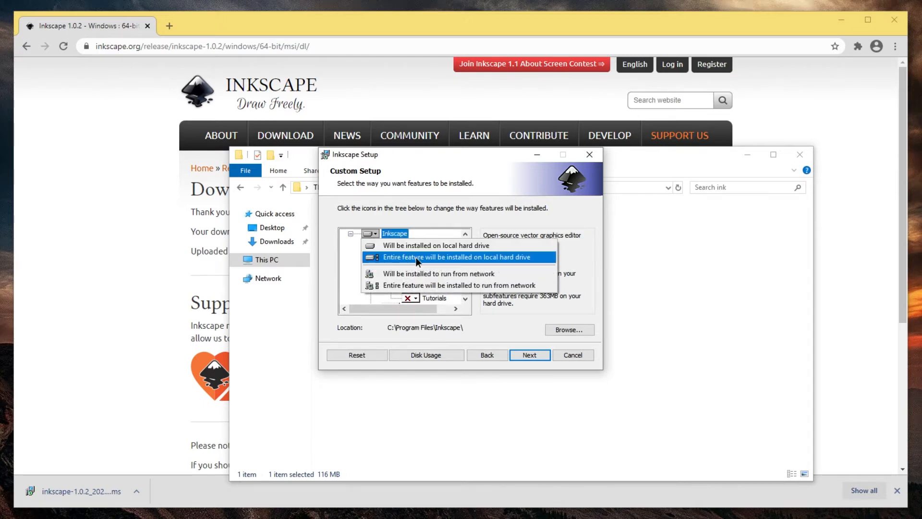
{"action": "left_click", "coordinate": [462, 257]}
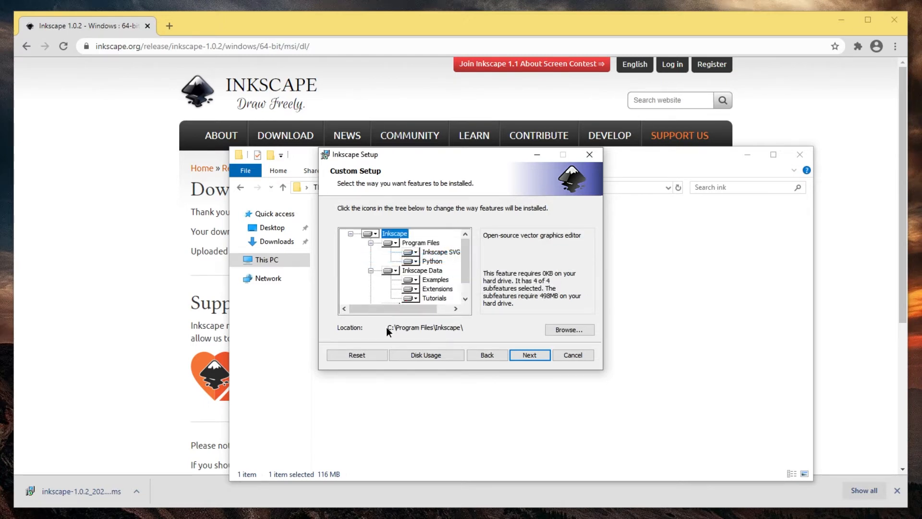
{"action": "mouse_move", "coordinate": [393, 336]}
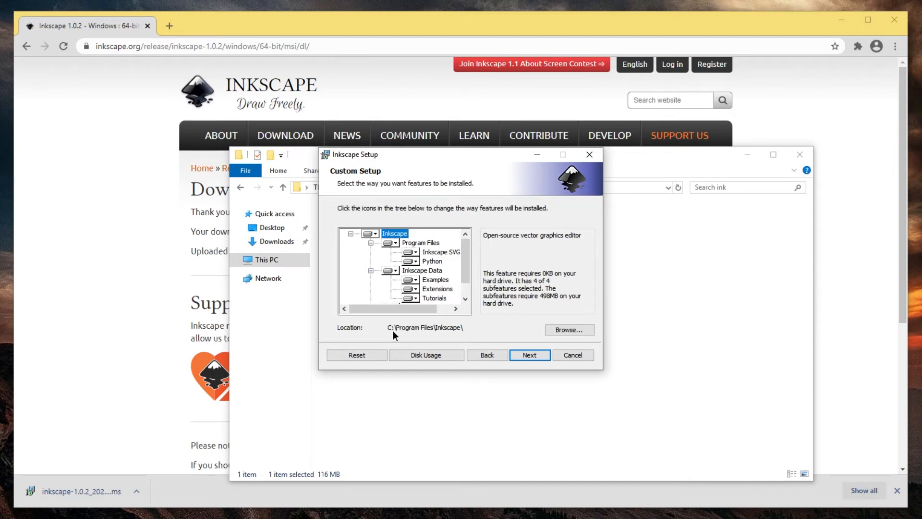
{"action": "mouse_move", "coordinate": [568, 330]}
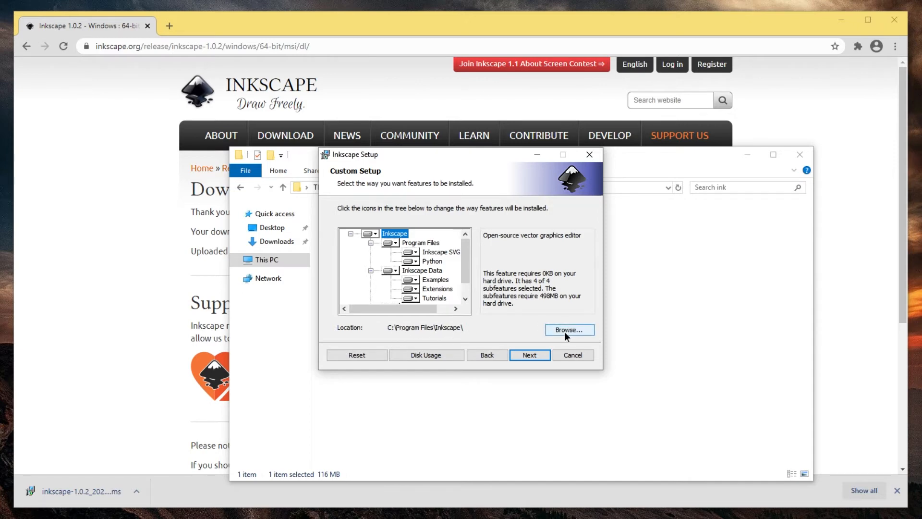
{"action": "left_click", "coordinate": [568, 329]}
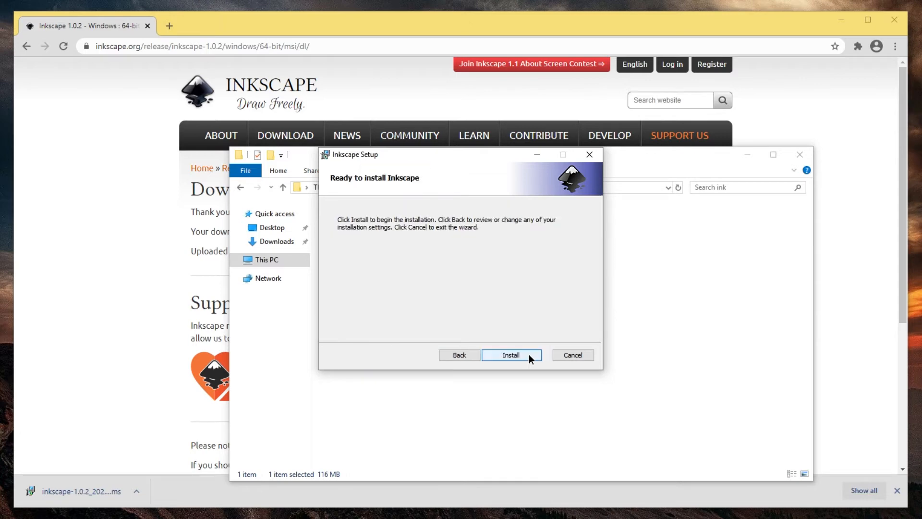
Install Inkscape 1.0.2, allowing the UAC prompt, and finish the setup wizard
{"action": "left_click", "coordinate": [510, 354]}
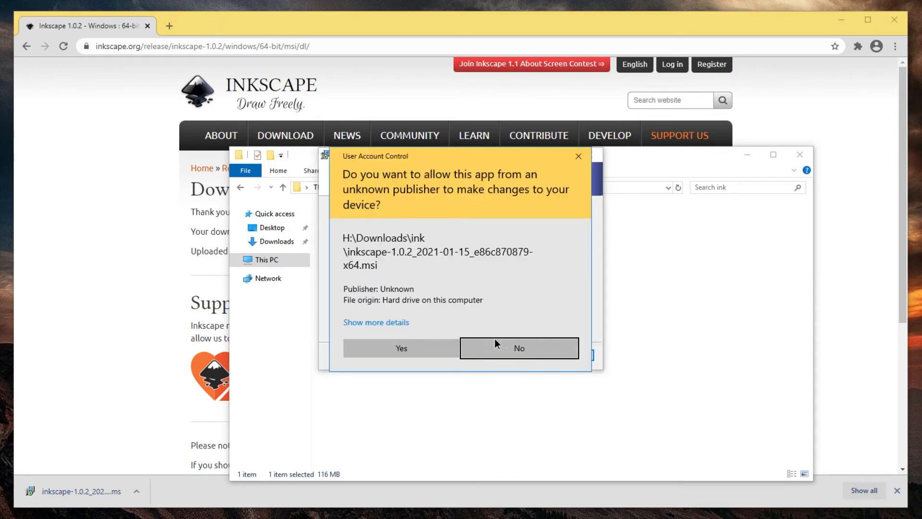
{"action": "mouse_move", "coordinate": [438, 324]}
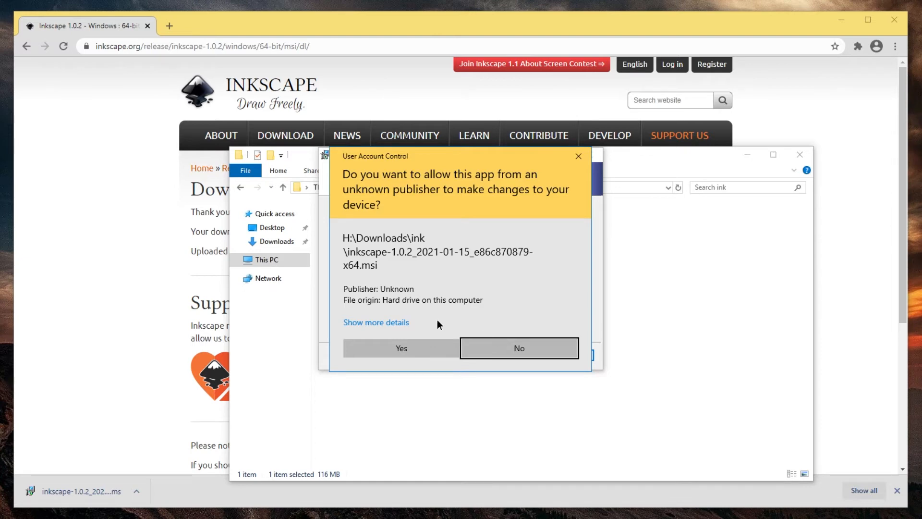
{"action": "left_click", "coordinate": [376, 322]}
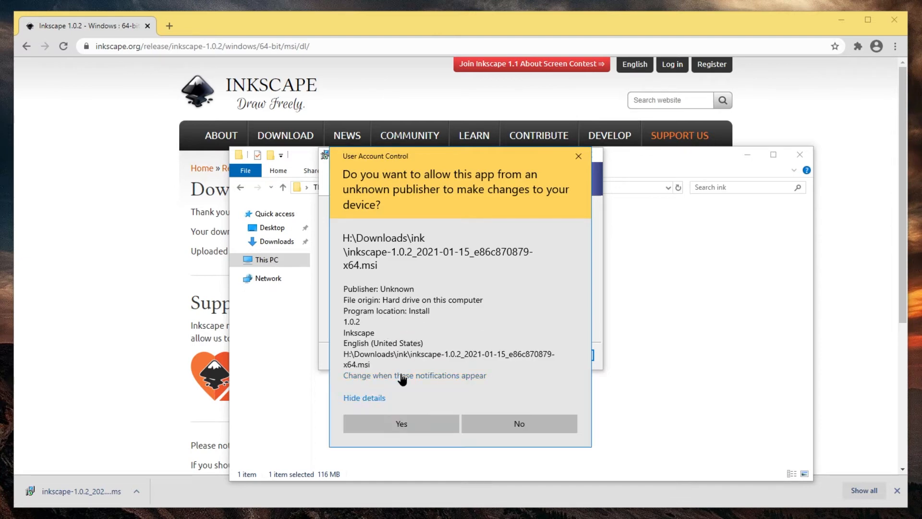
{"action": "left_click", "coordinate": [401, 423]}
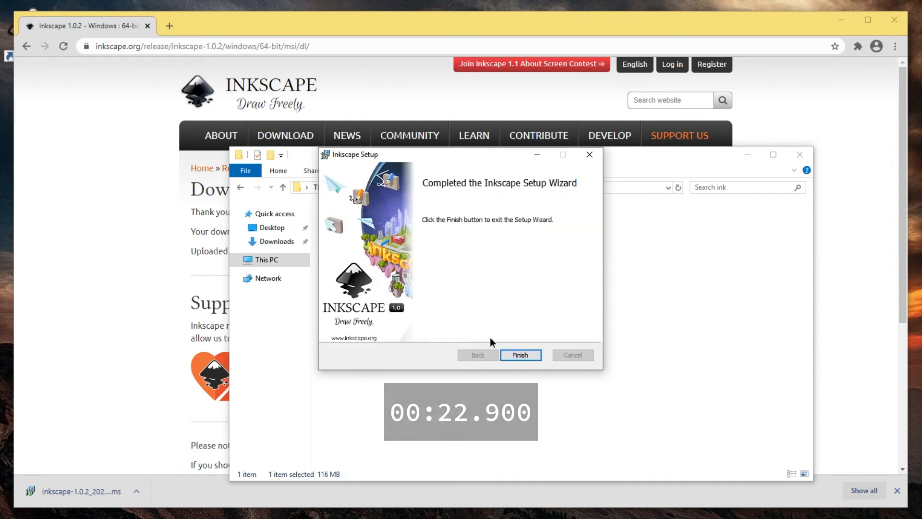
{"action": "left_click", "coordinate": [520, 354]}
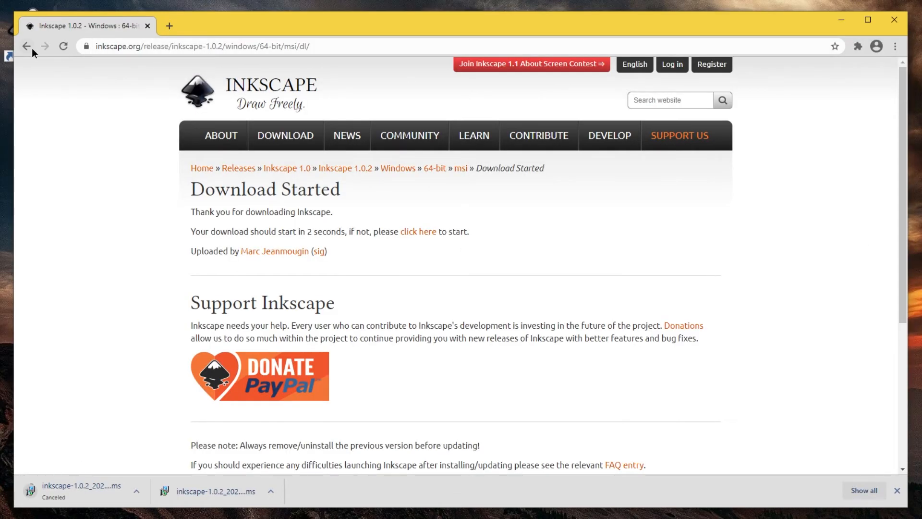
Return to the 1.0.2 Windows 64-bit downloads and start the compressed 7z archive download
{"action": "left_click", "coordinate": [26, 46]}
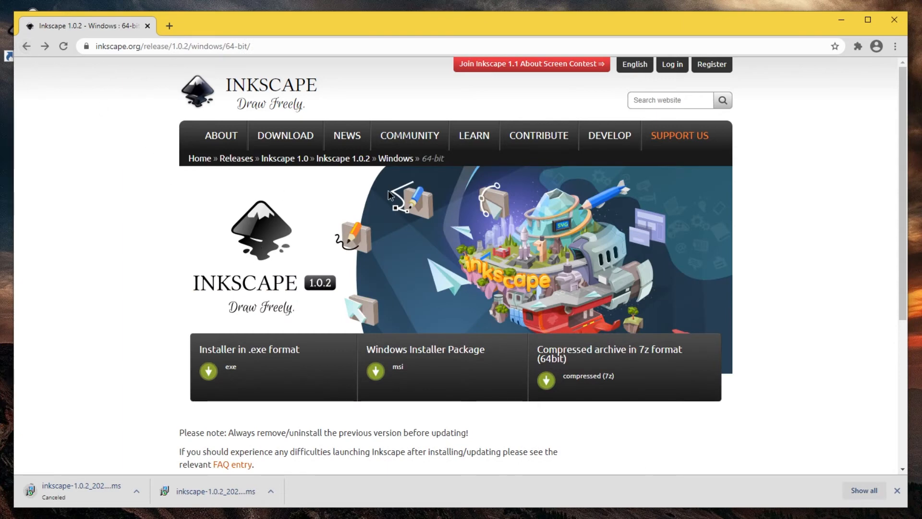
{"action": "left_click", "coordinate": [285, 135]}
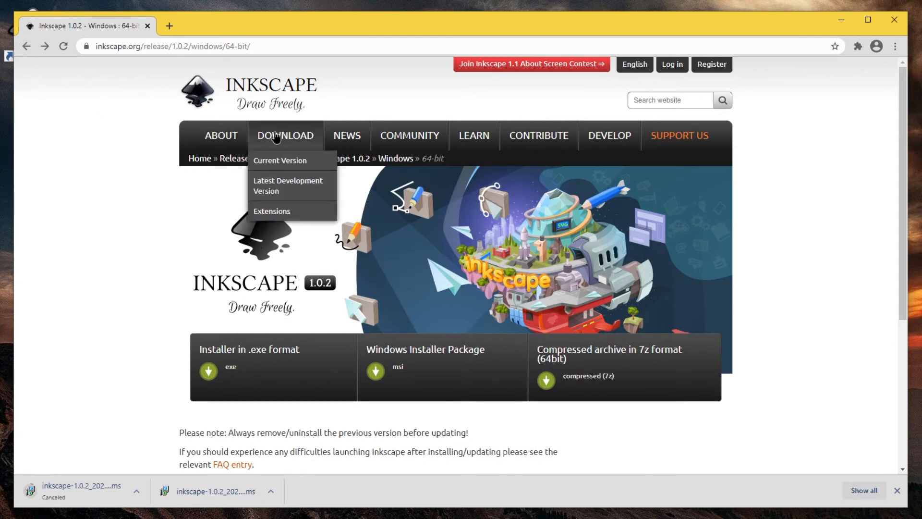
{"action": "left_click", "coordinate": [279, 160]}
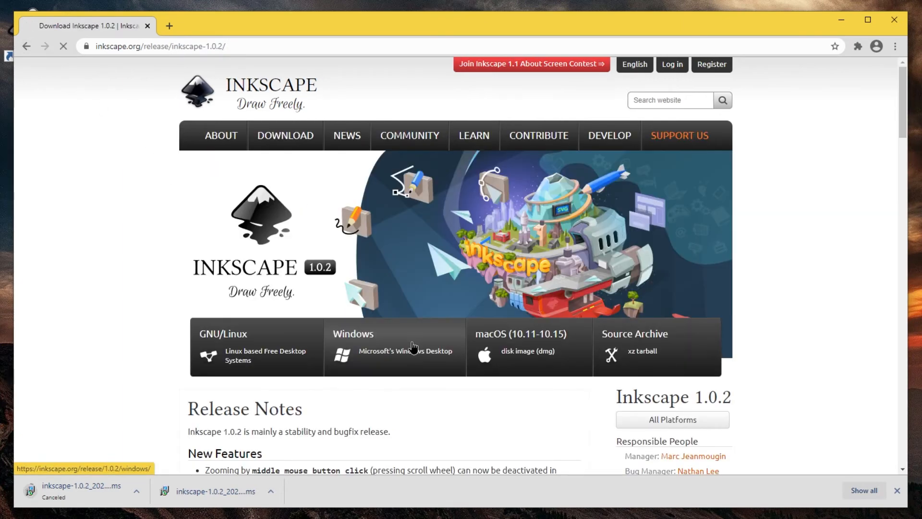
{"action": "left_click", "coordinate": [394, 346]}
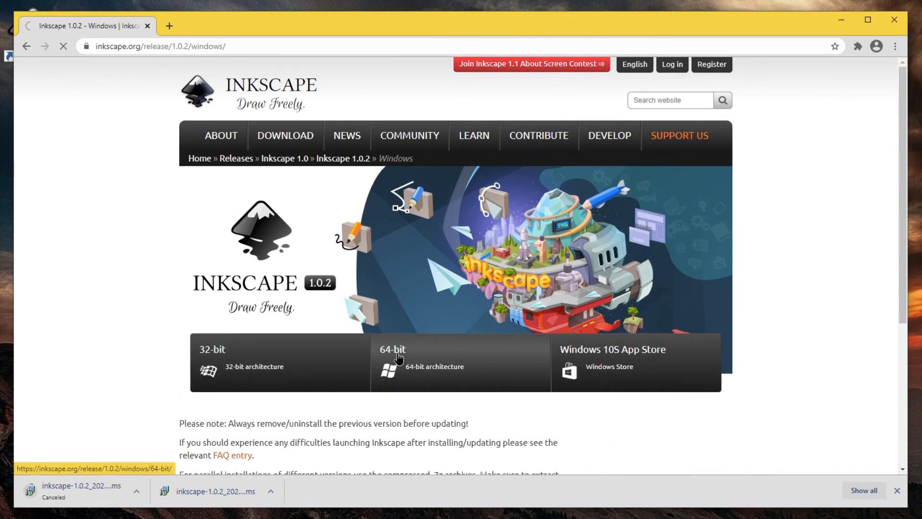
{"action": "left_click", "coordinate": [392, 350]}
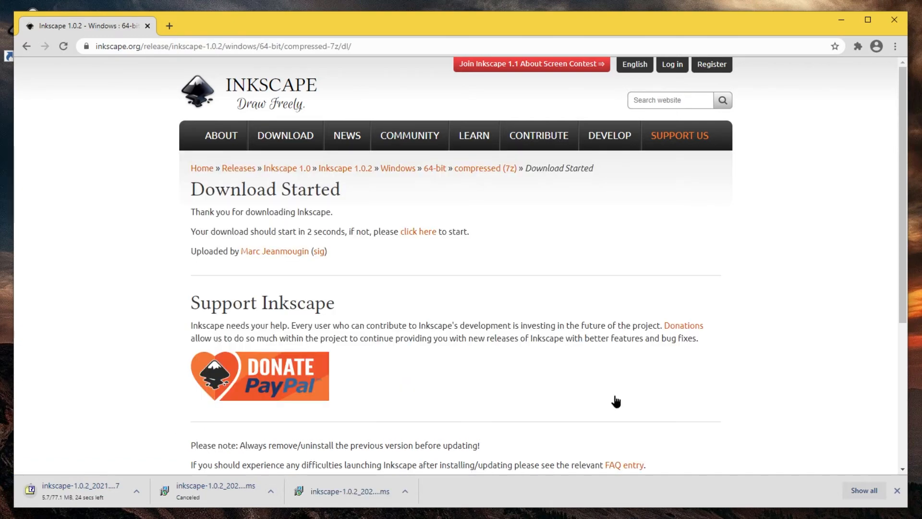
{"action": "mouse_move", "coordinate": [343, 369]}
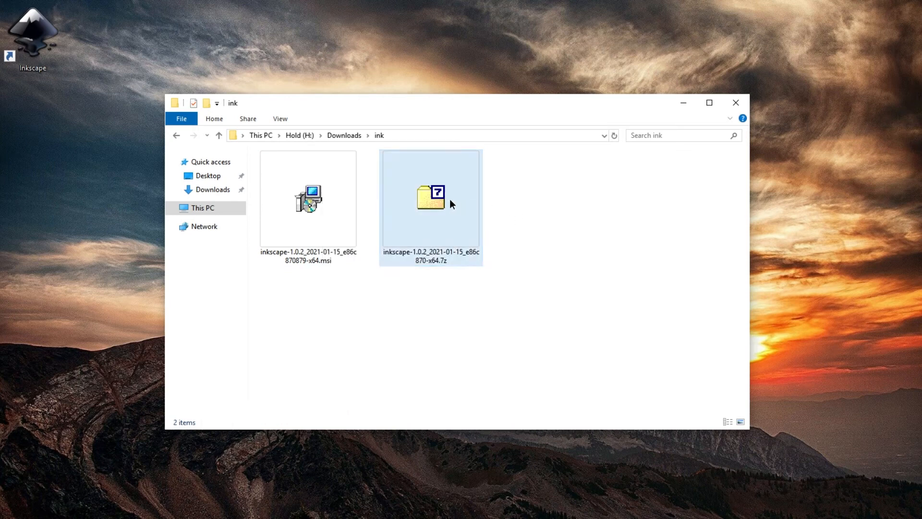
Extract the 7z archive's inkscape folder into the ink downloads folder with 7-Zip
{"action": "double_click", "coordinate": [430, 196]}
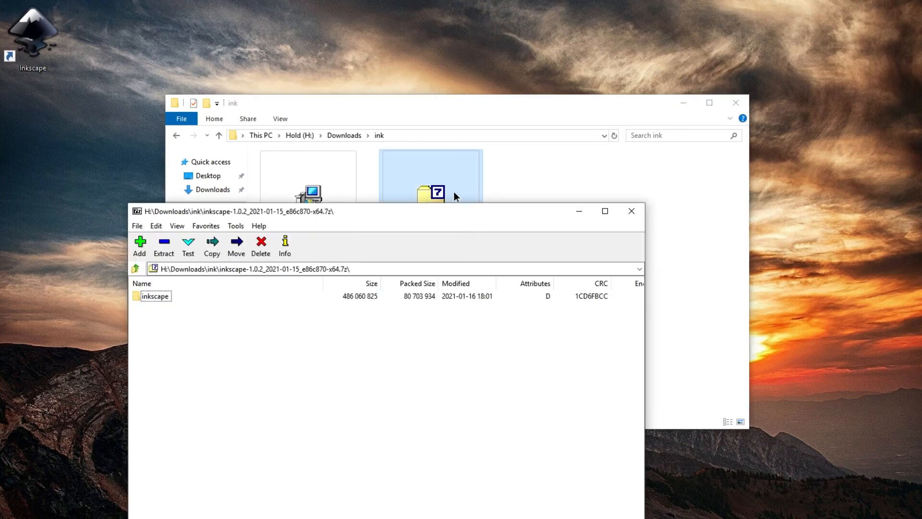
{"action": "left_click", "coordinate": [163, 245]}
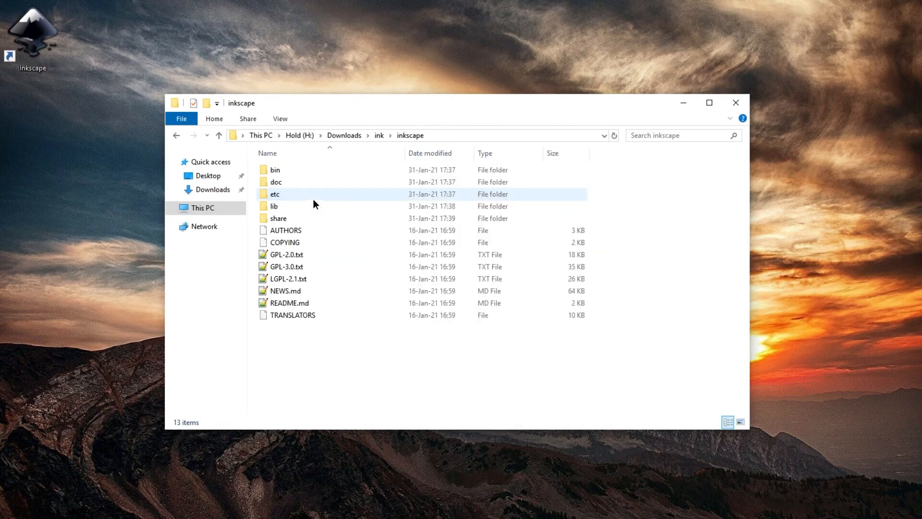
Show file name extensions in bin and create a desktop shortcut to inkscape.exe
{"action": "double_click", "coordinate": [274, 169]}
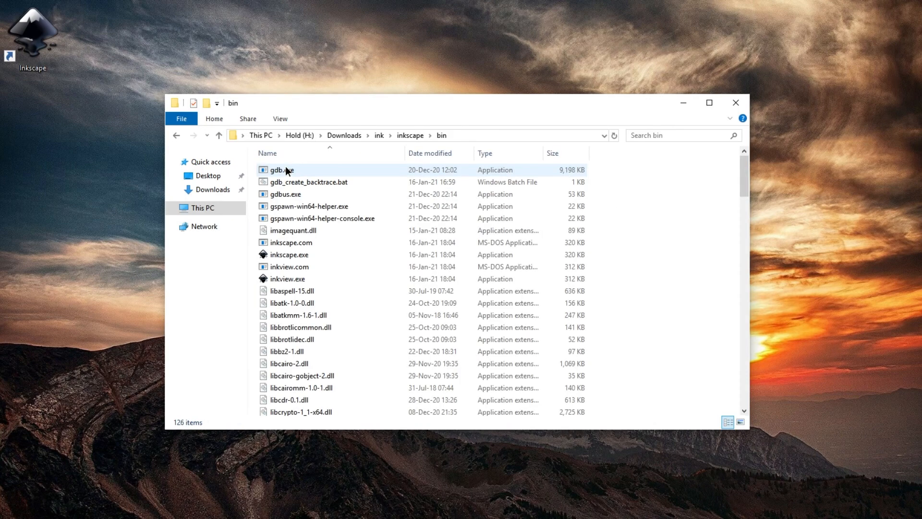
{"action": "mouse_move", "coordinate": [288, 253]}
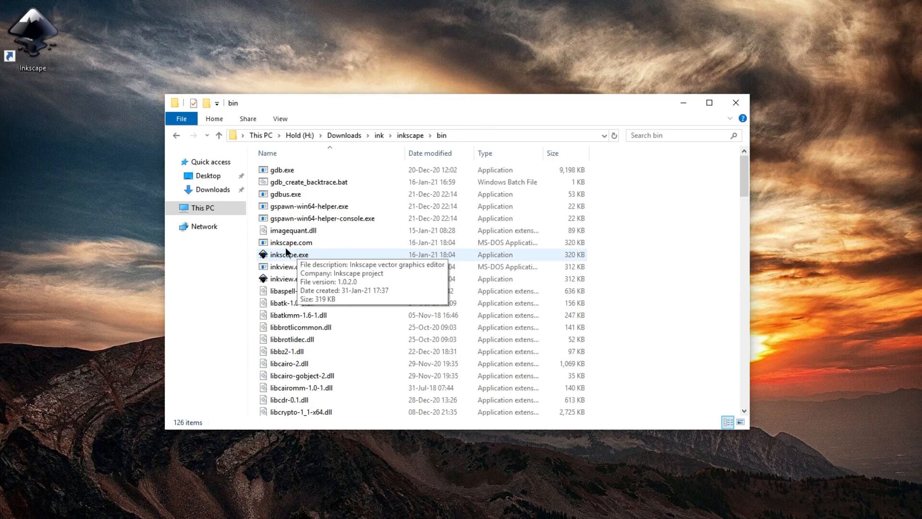
{"action": "left_click", "coordinate": [280, 118]}
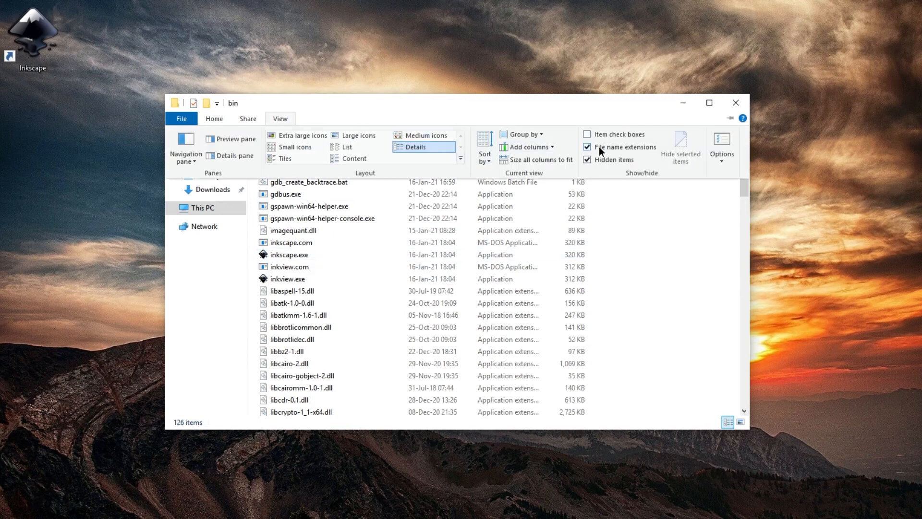
{"action": "left_click", "coordinate": [586, 147]}
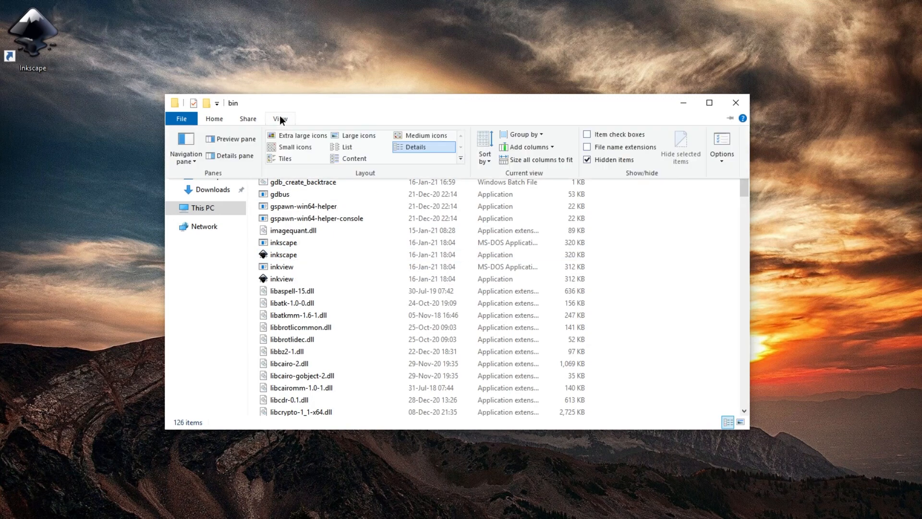
{"action": "left_click", "coordinate": [288, 254]}
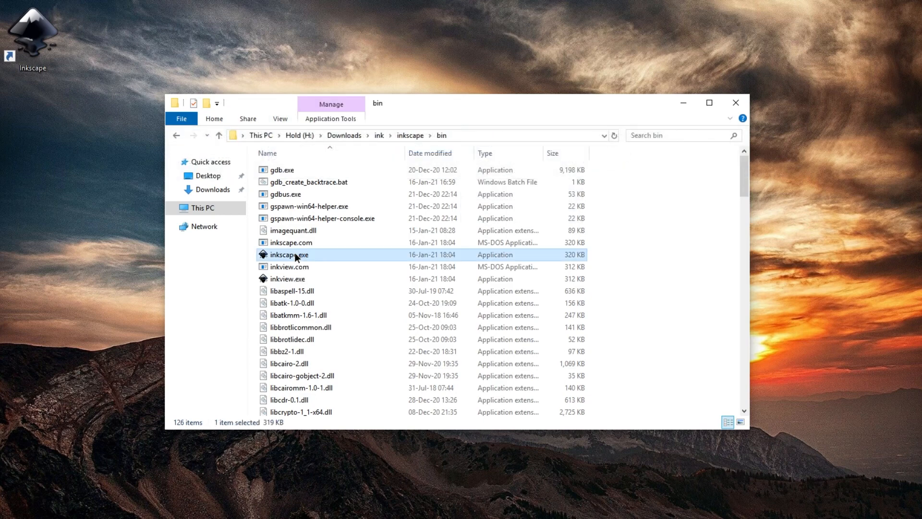
{"action": "double_click", "coordinate": [289, 254]}
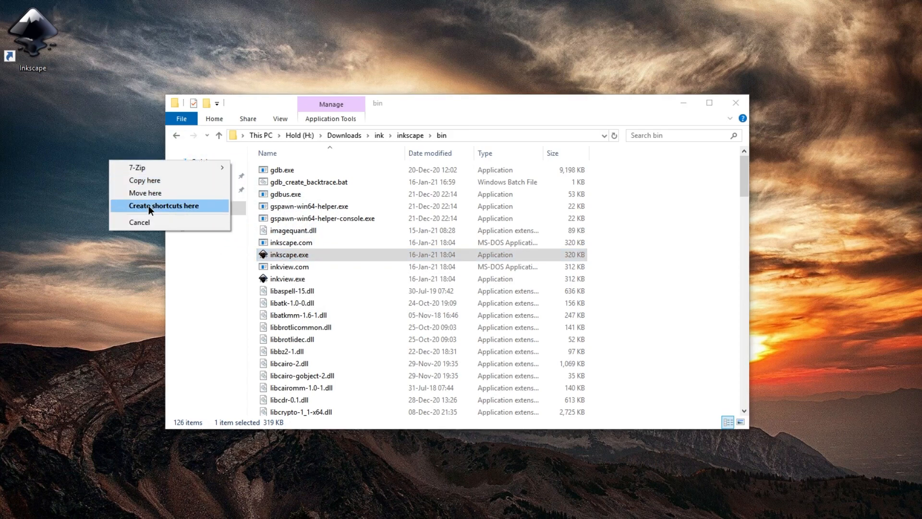
{"action": "left_click", "coordinate": [164, 206]}
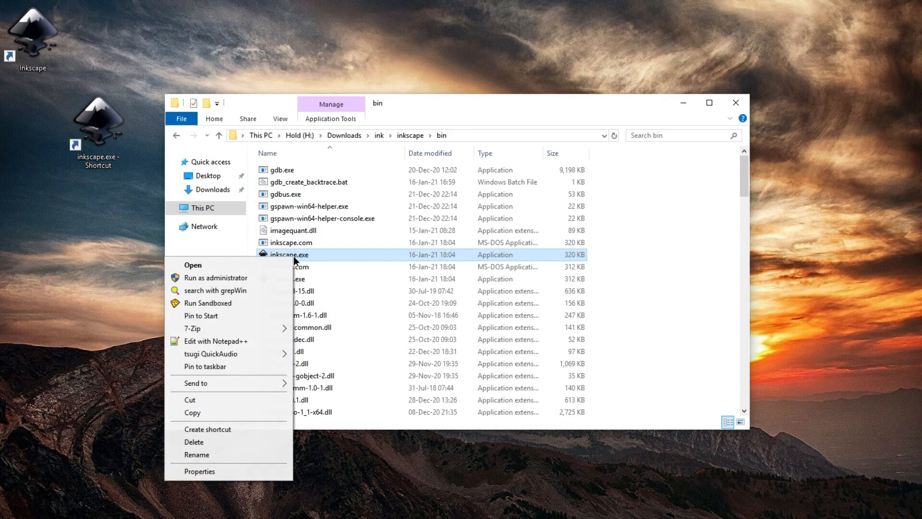
{"action": "mouse_move", "coordinate": [235, 366]}
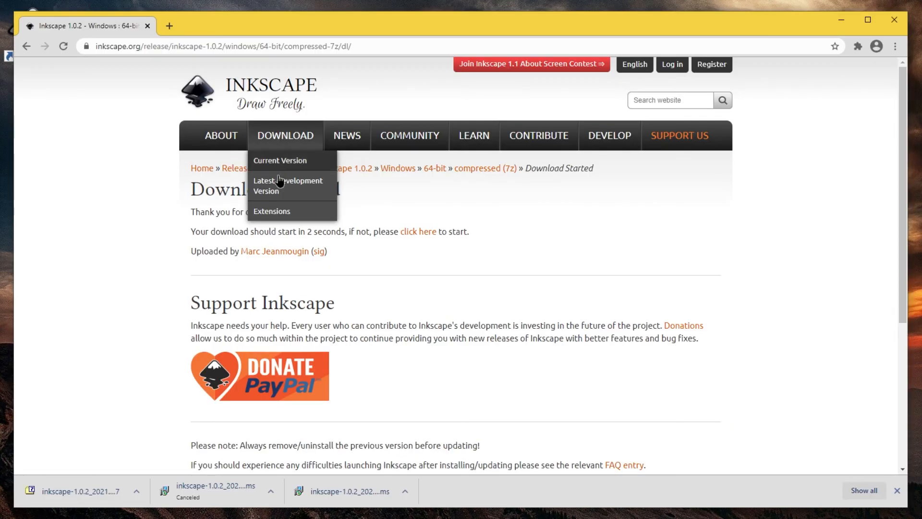
{"action": "mouse_move", "coordinate": [279, 191]}
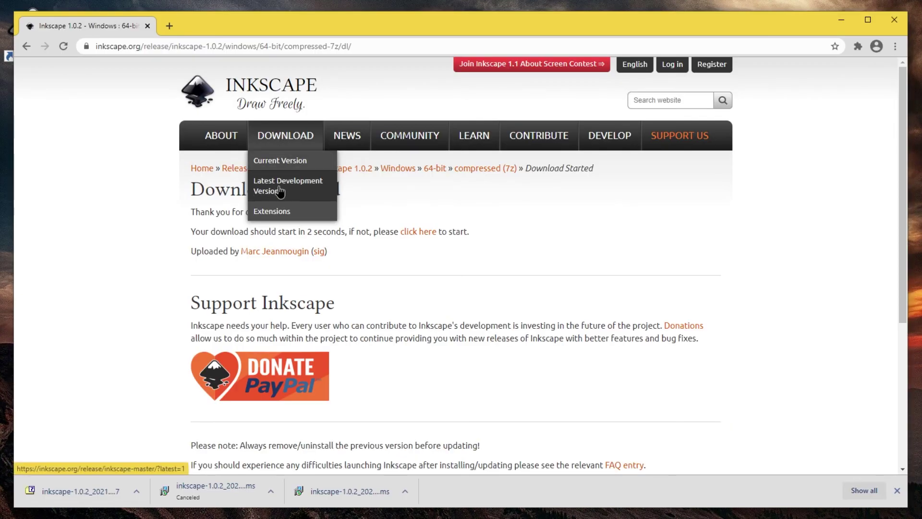
Navigate to the Latest Development Version (master) download page from the Download menu
{"action": "left_click", "coordinate": [287, 185]}
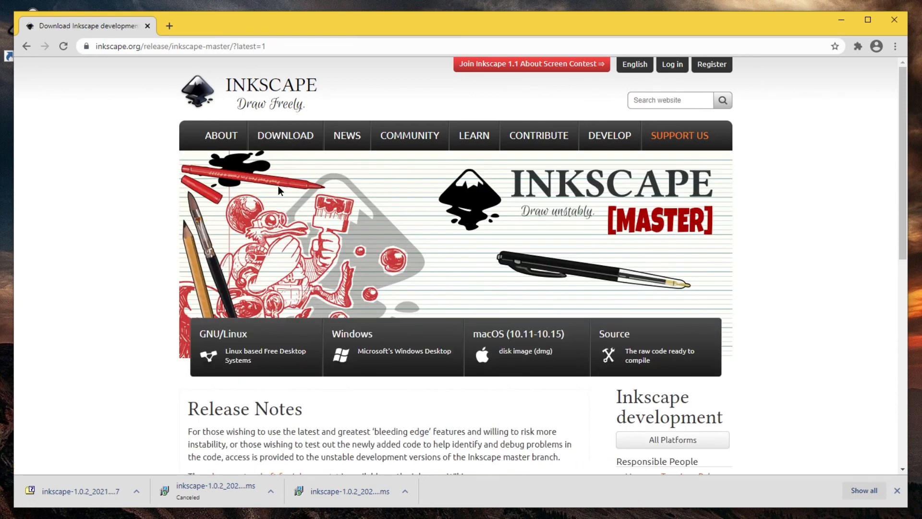
{"action": "left_click", "coordinate": [284, 135]}
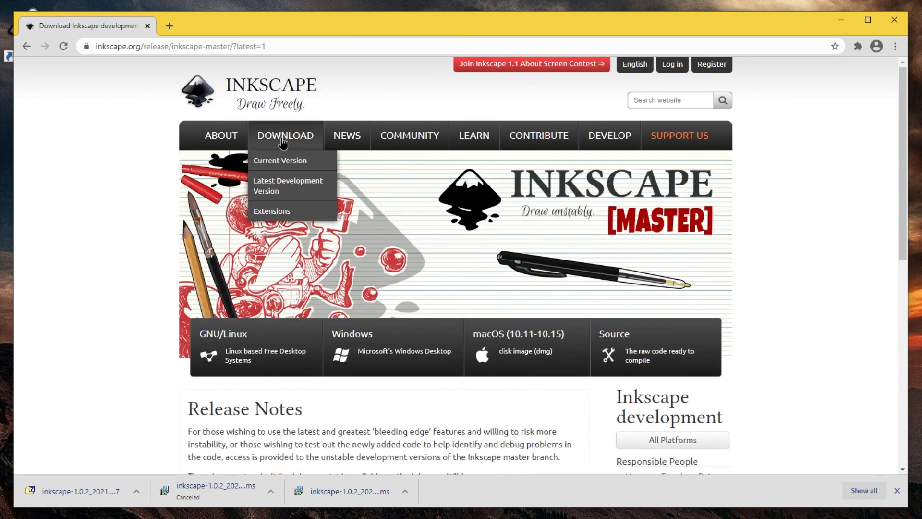